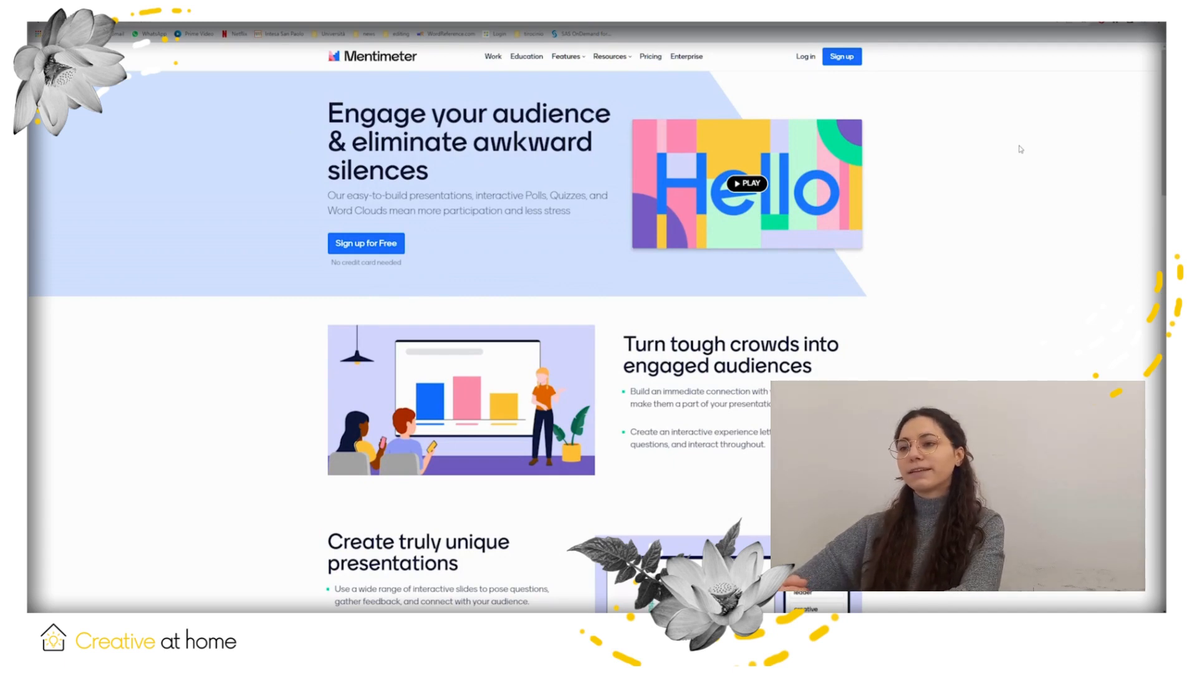
- Create a new presentation from the dashboard and confirm it so it opens in the editor
scroll("down", 3)
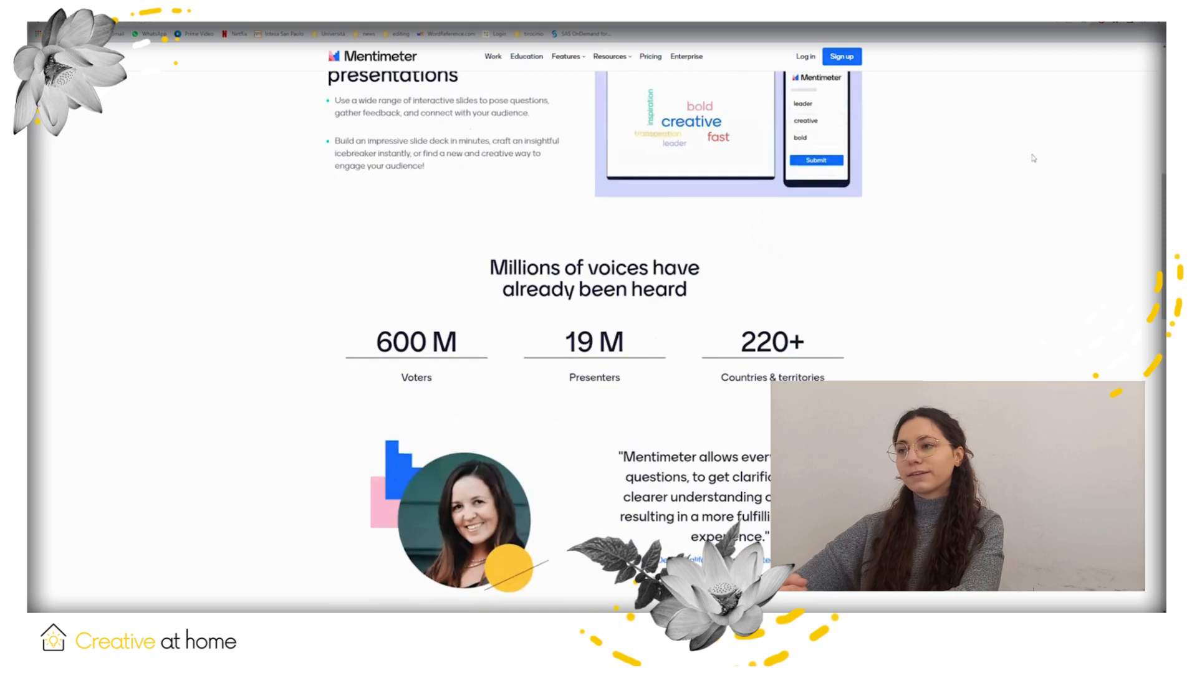
scroll("down", 3)
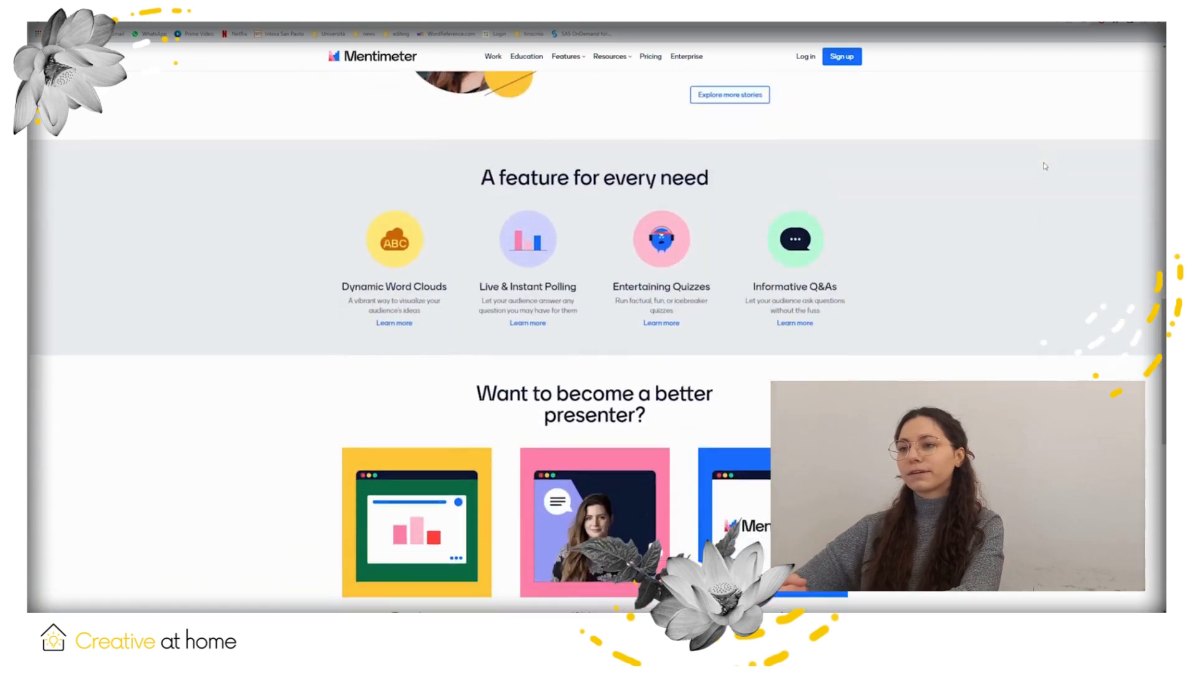
scroll("down", 3)
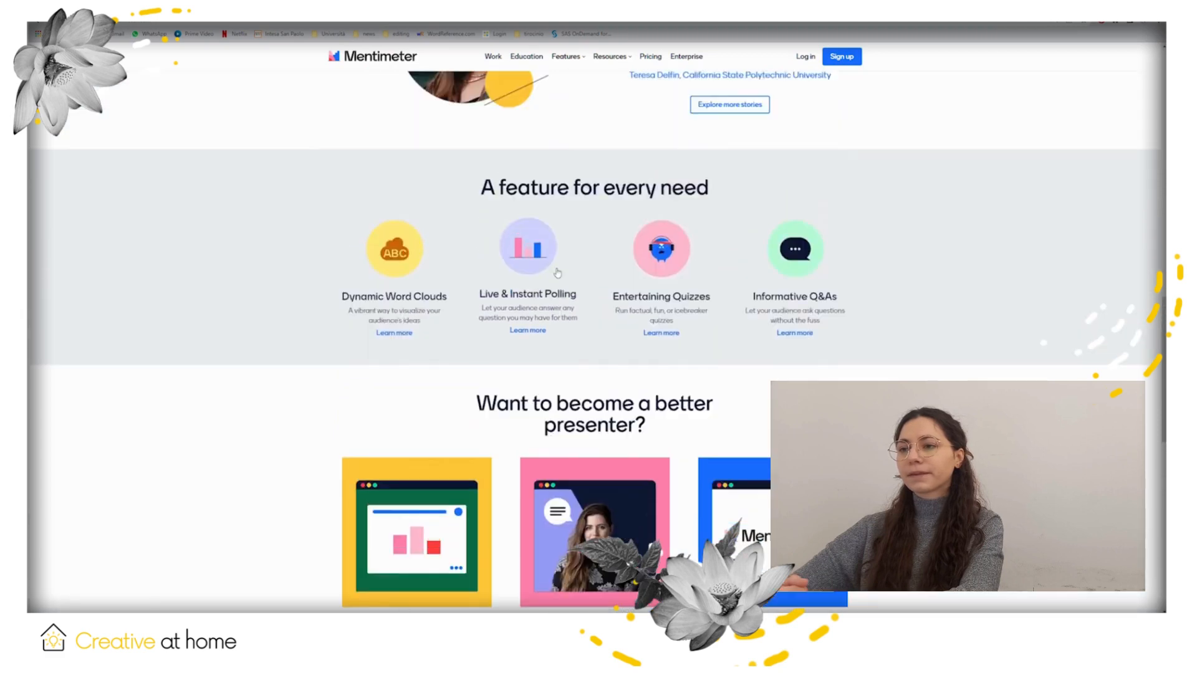
scroll("up", 3)
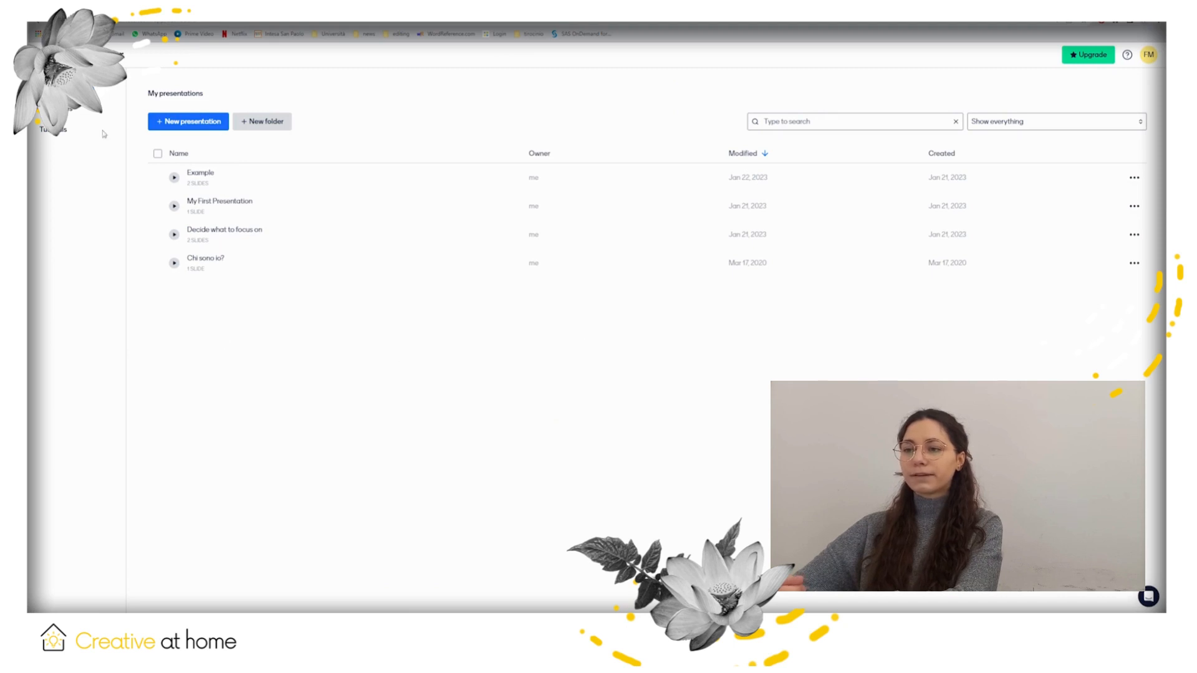
mouse_move(171, 172)
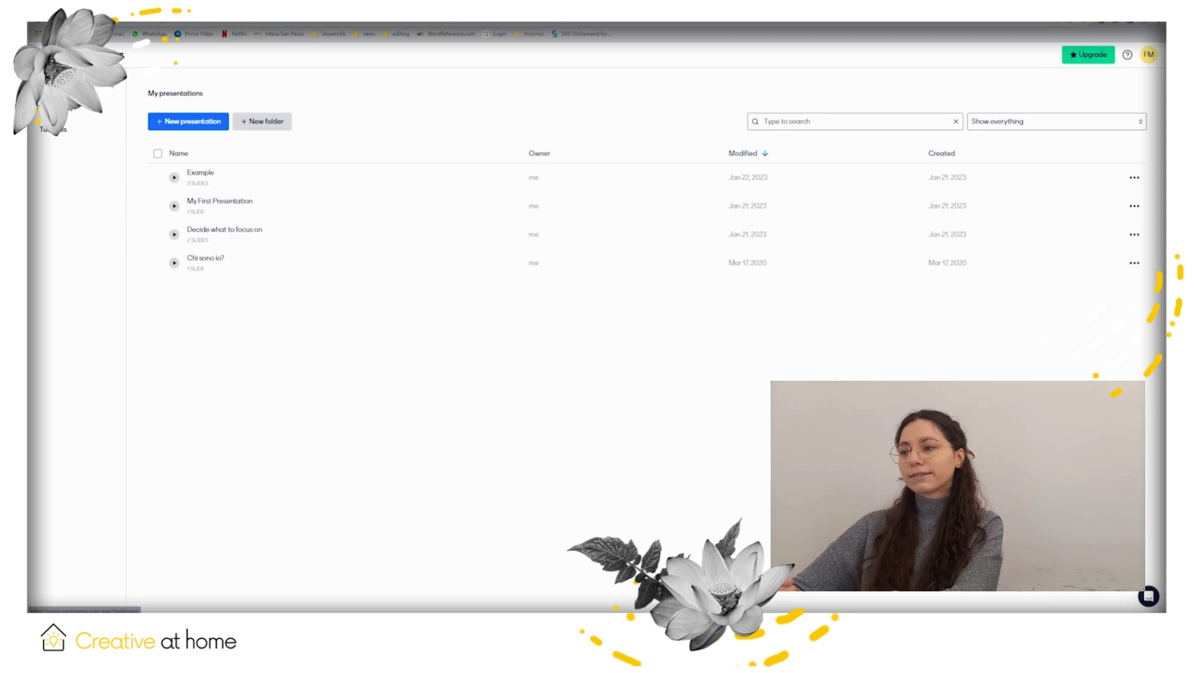
left_click(188, 121)
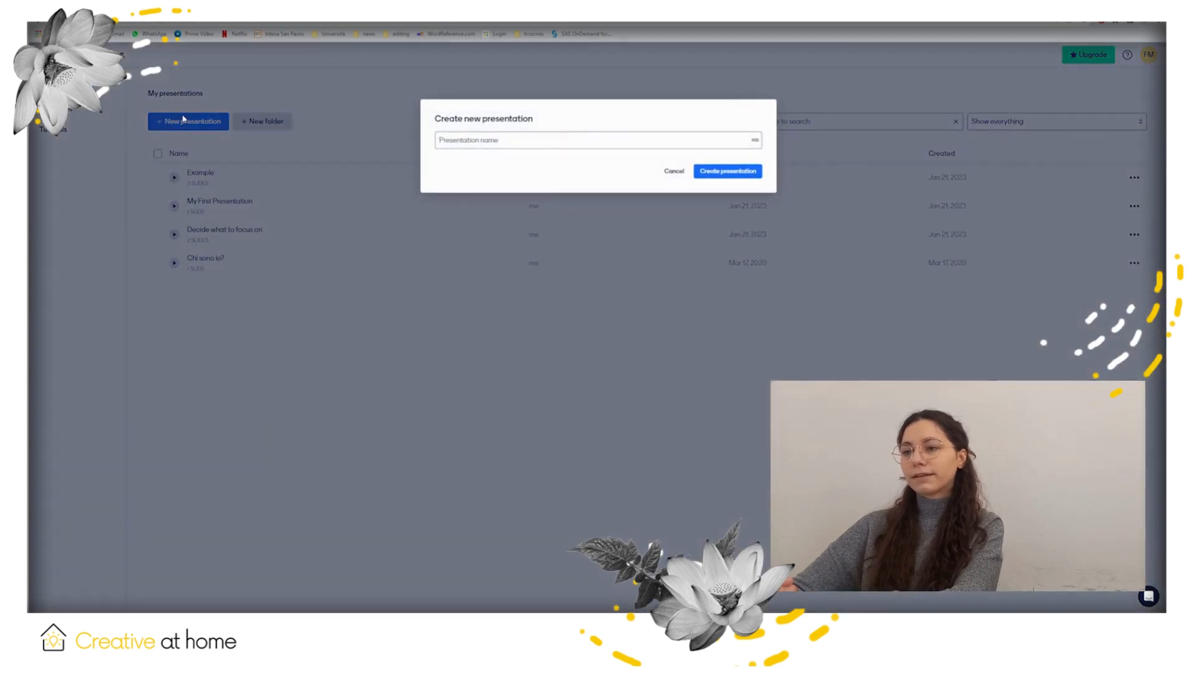
left_click(674, 171)
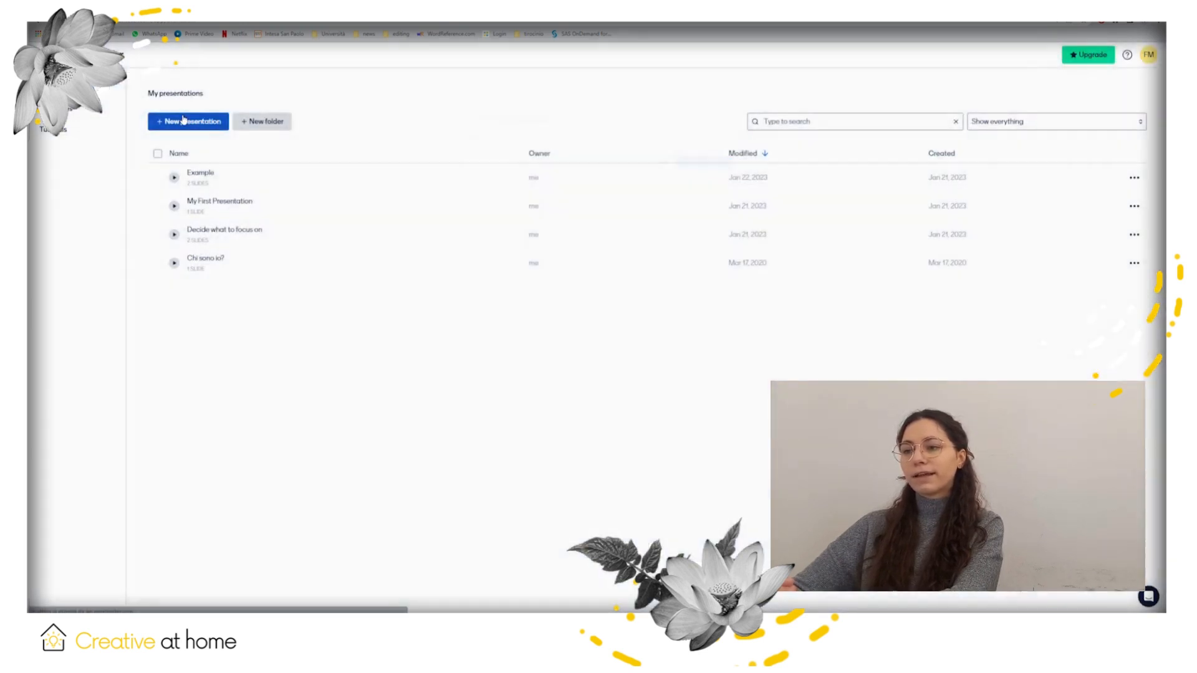
left_click(189, 121)
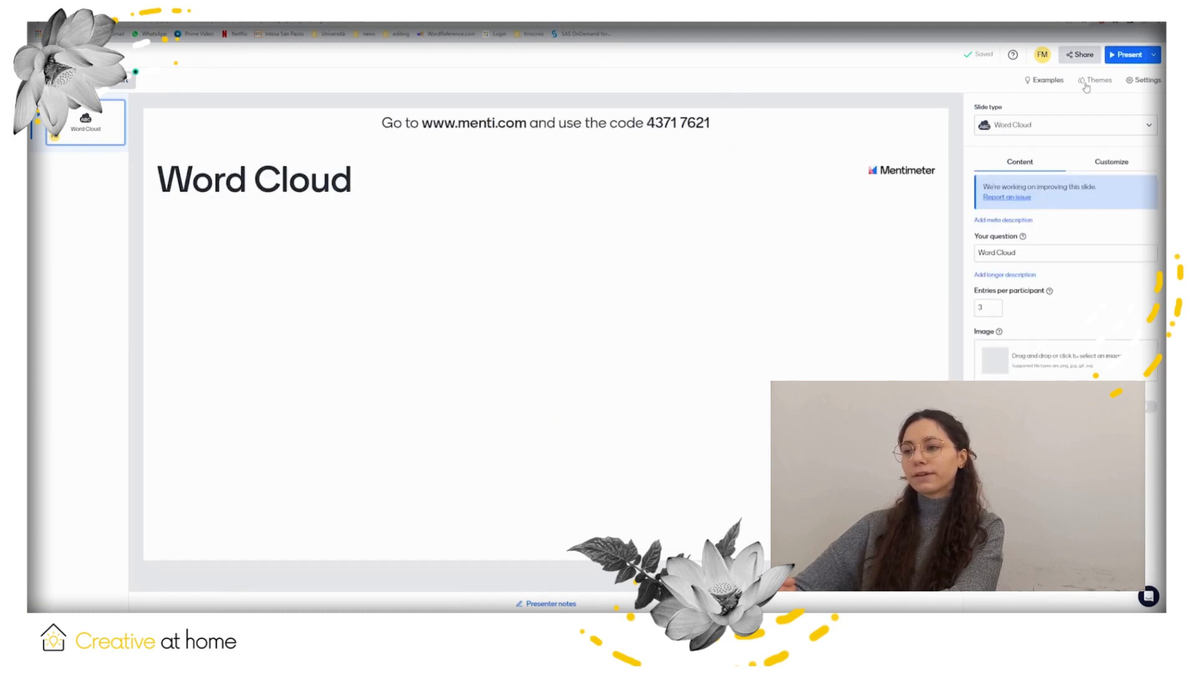
left_click(1098, 80)
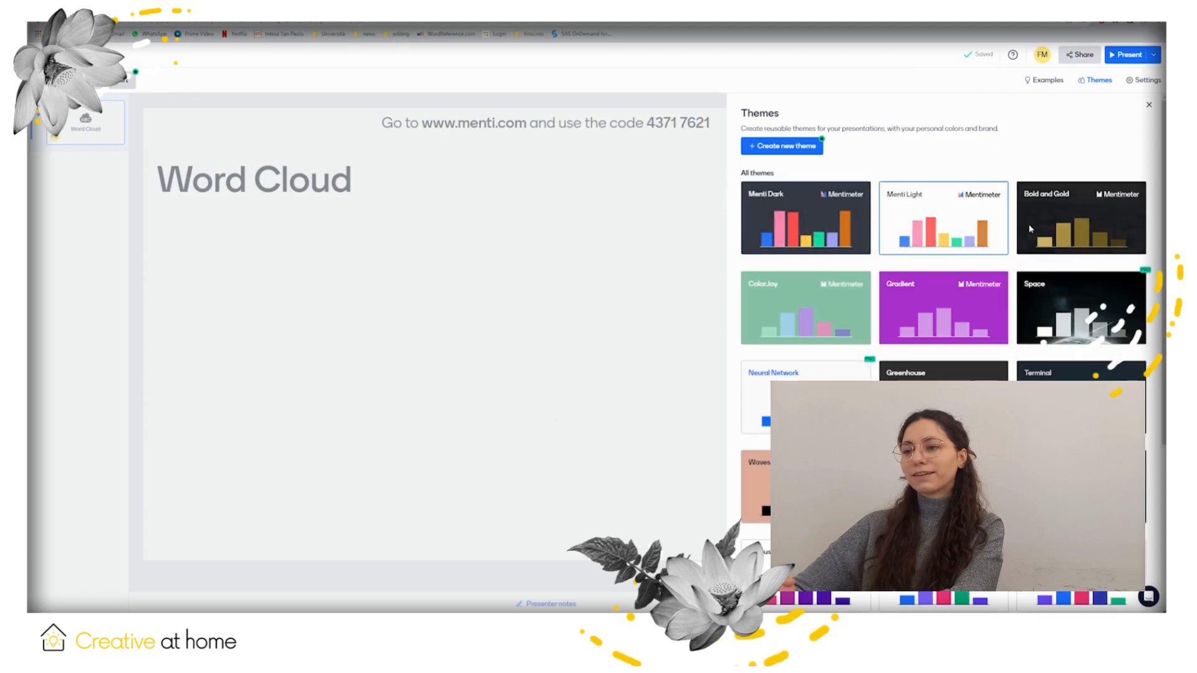
left_click(804, 218)
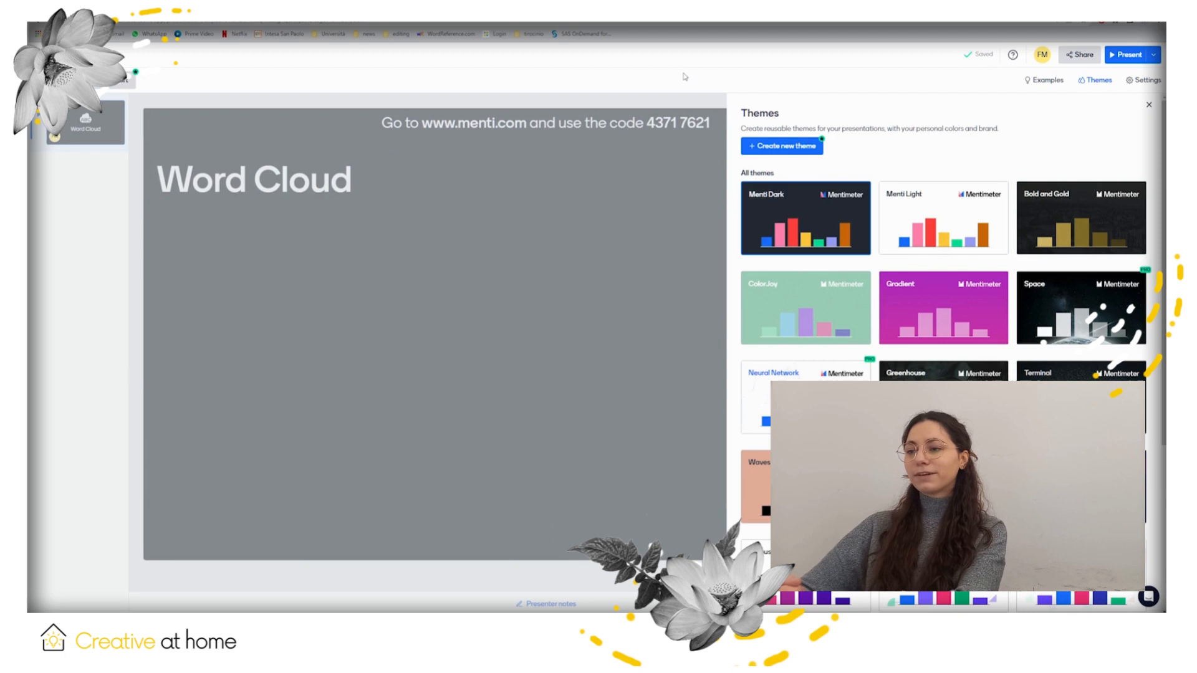
left_click(1149, 104)
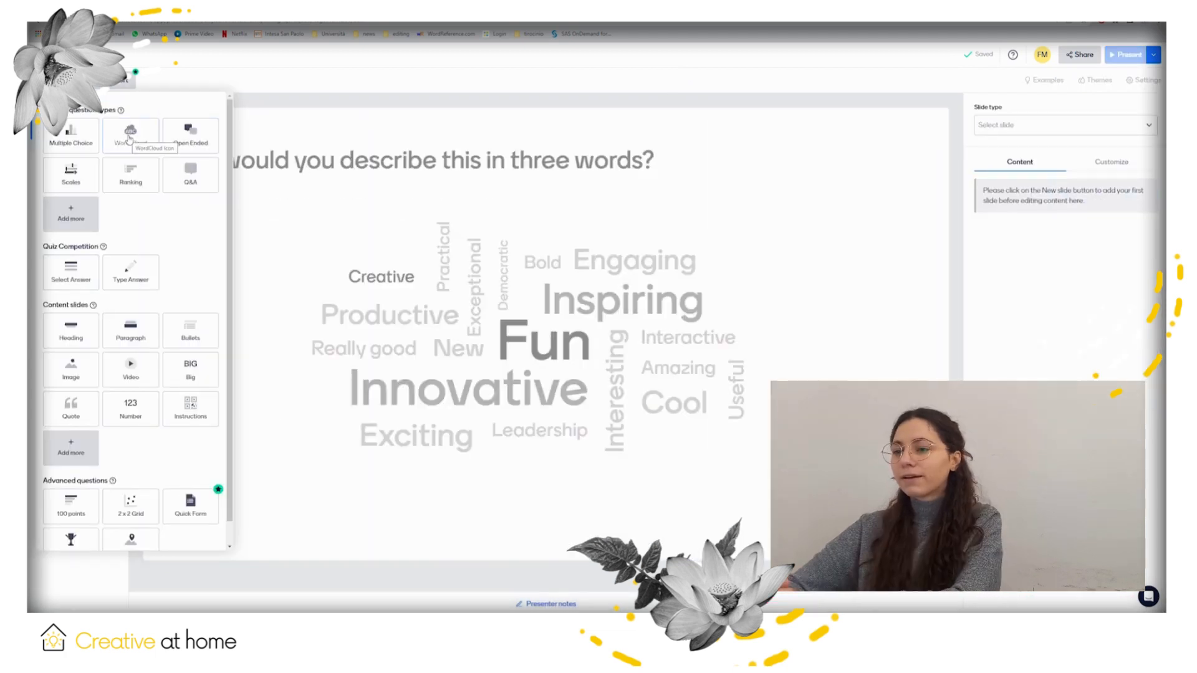
left_click(129, 136)
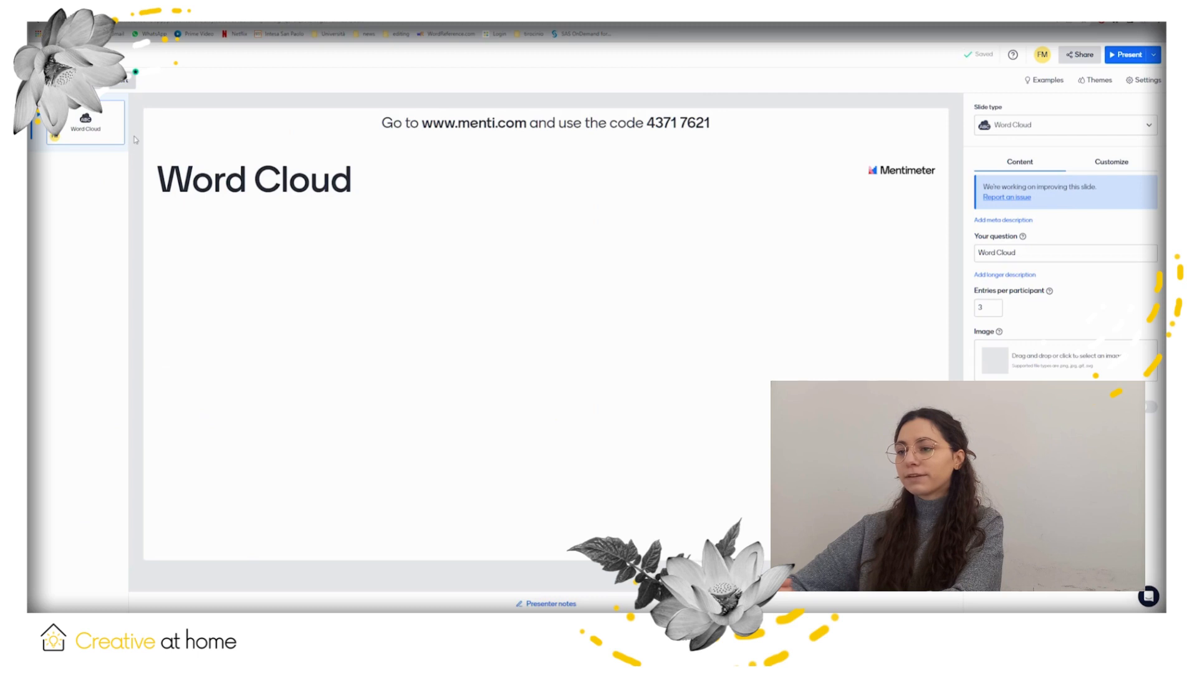
mouse_move(542, 139)
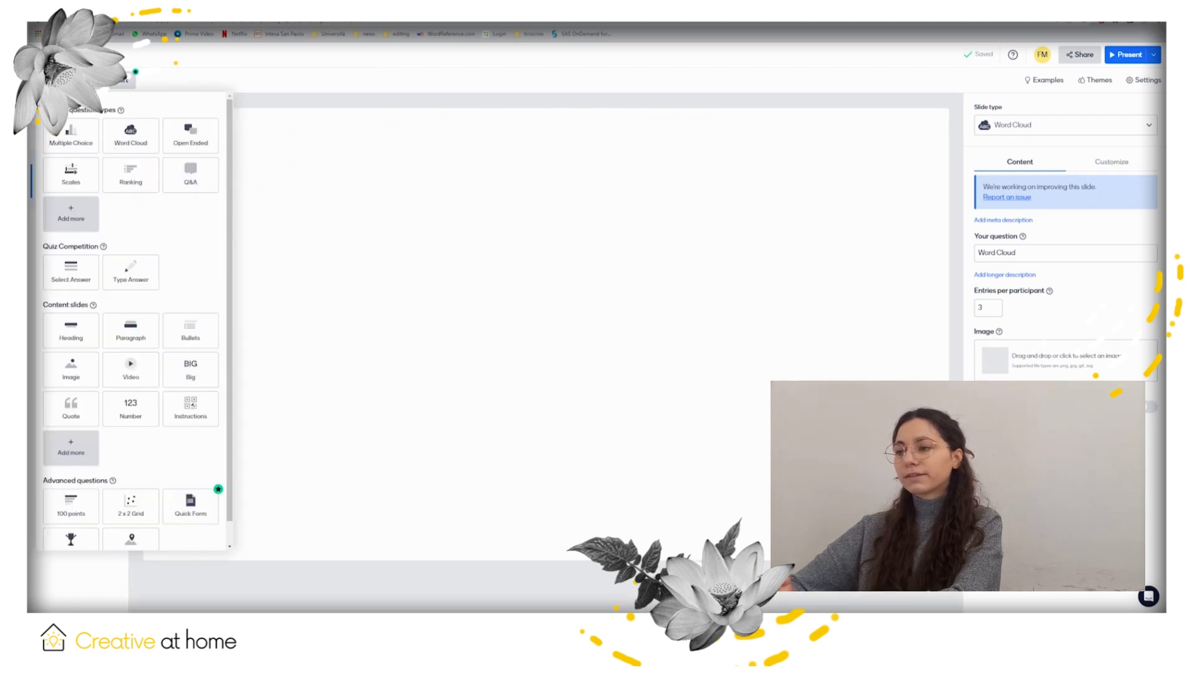
scroll("down", 3)
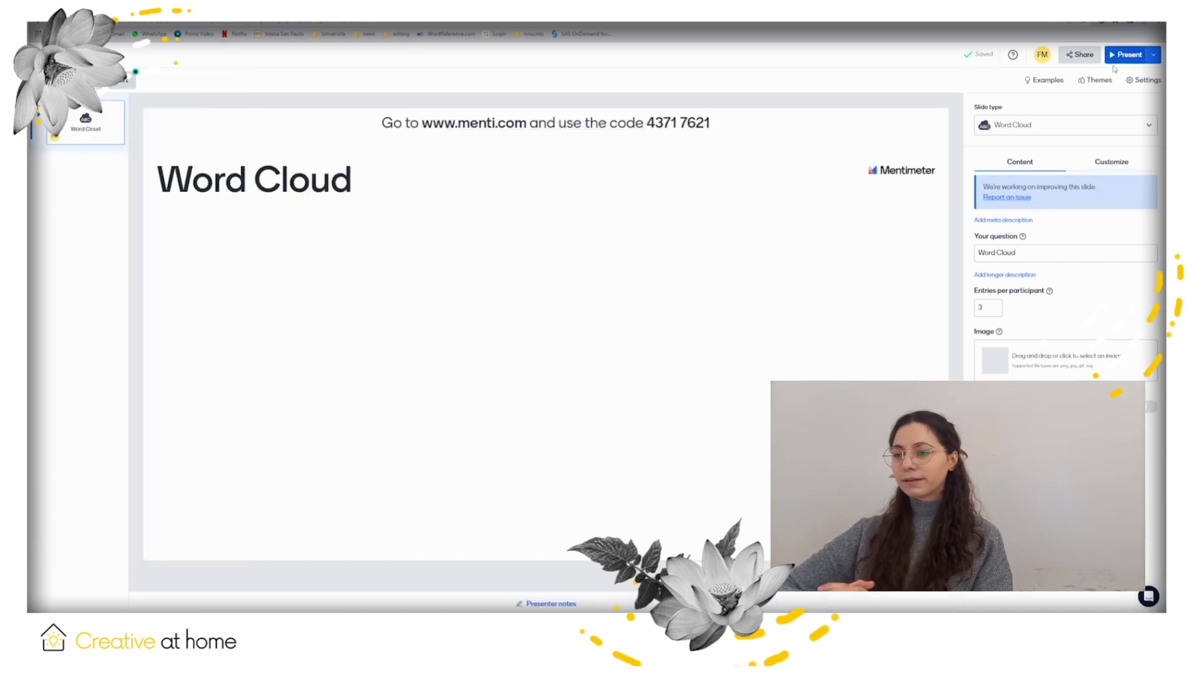
left_click(1125, 54)
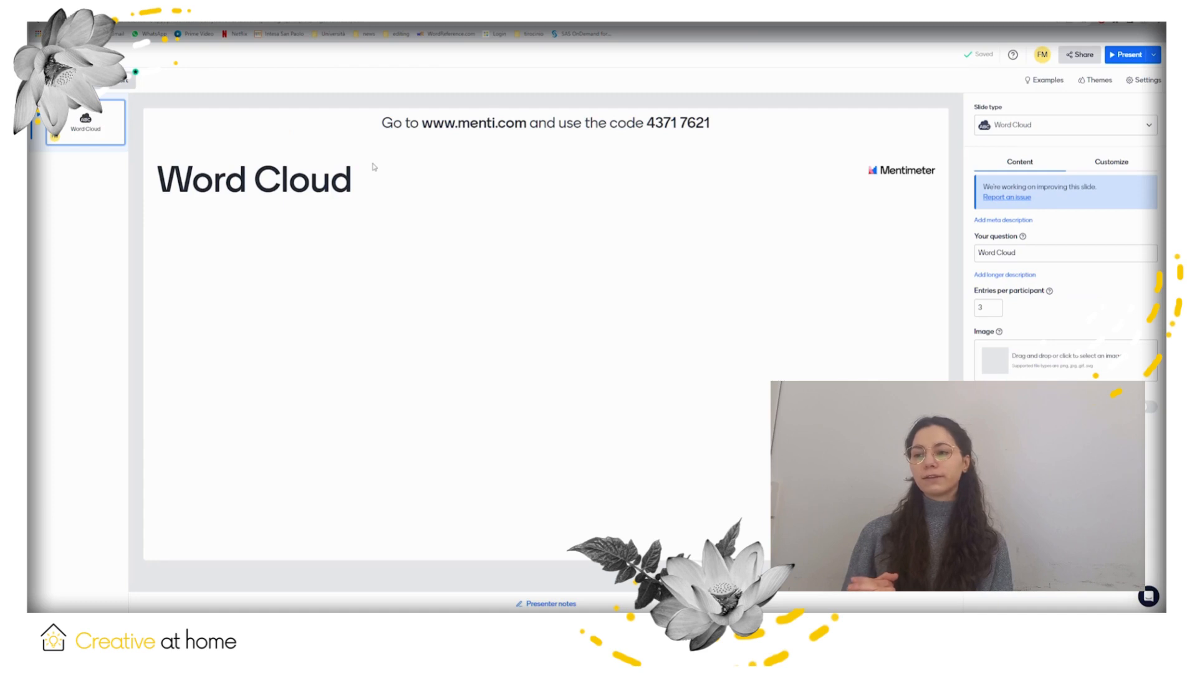
mouse_move(414, 165)
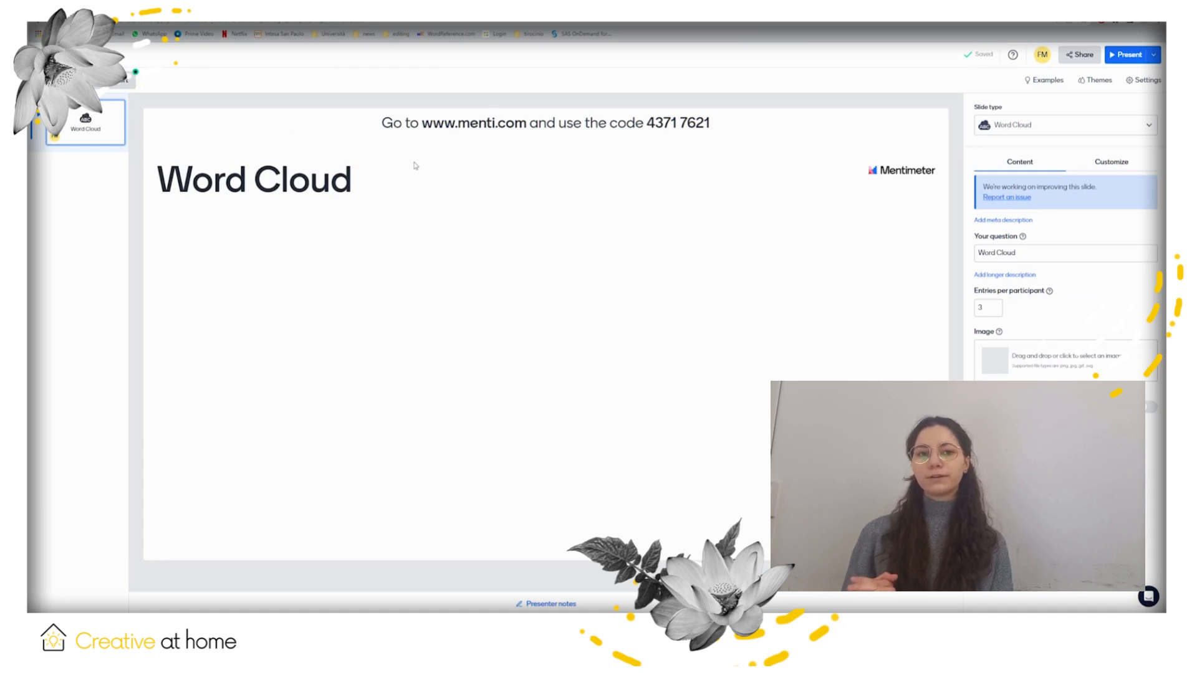